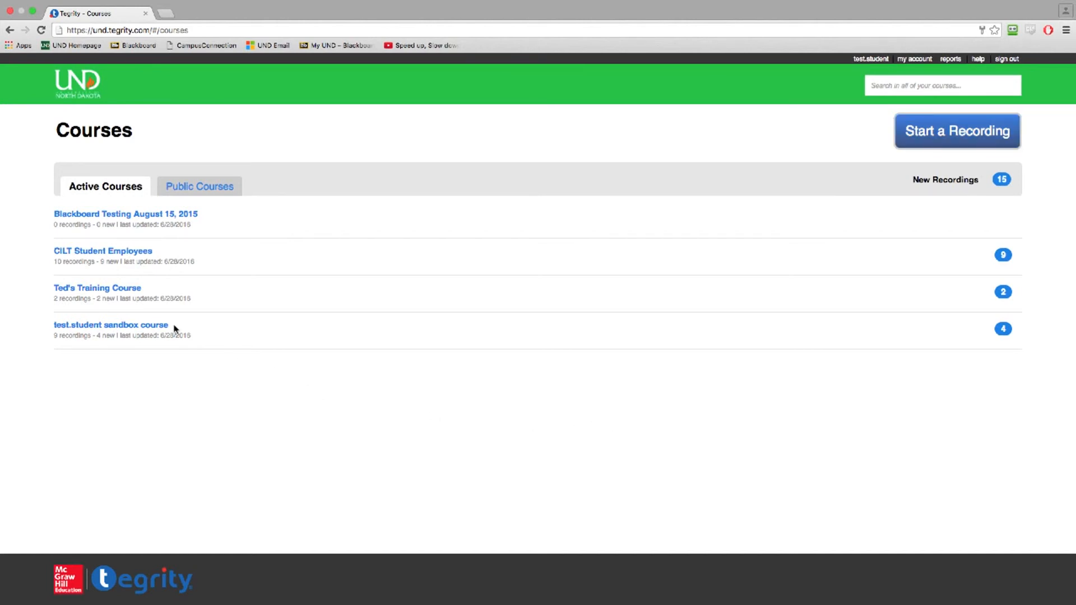
Open the test.student sandbox course and select the 'Sharing a recording in Tegrity' recording for Recording Tasks
click(111, 325)
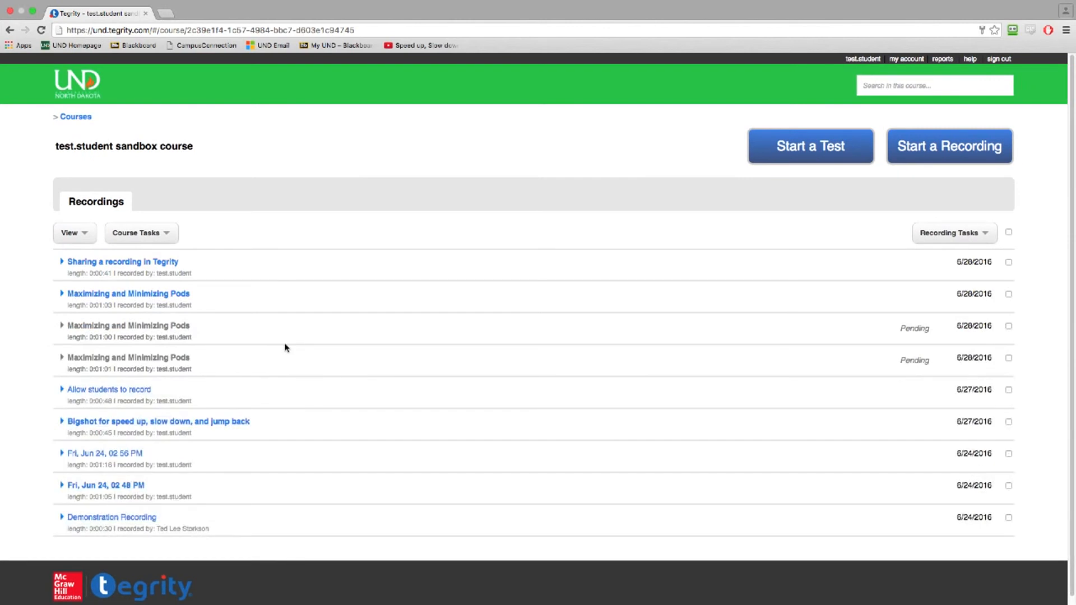
mouse_move(300, 221)
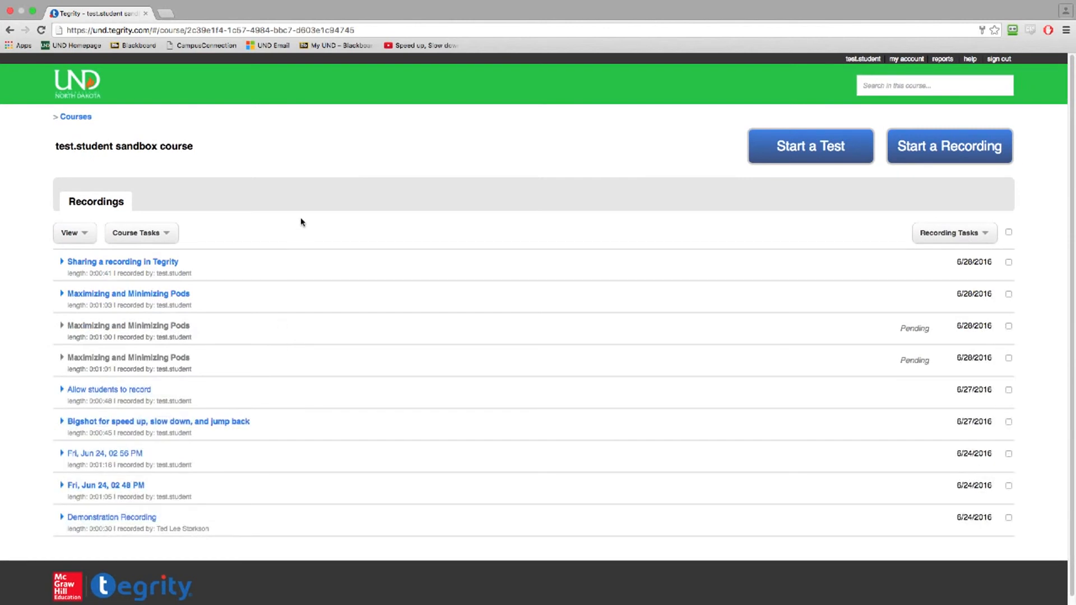
click(952, 233)
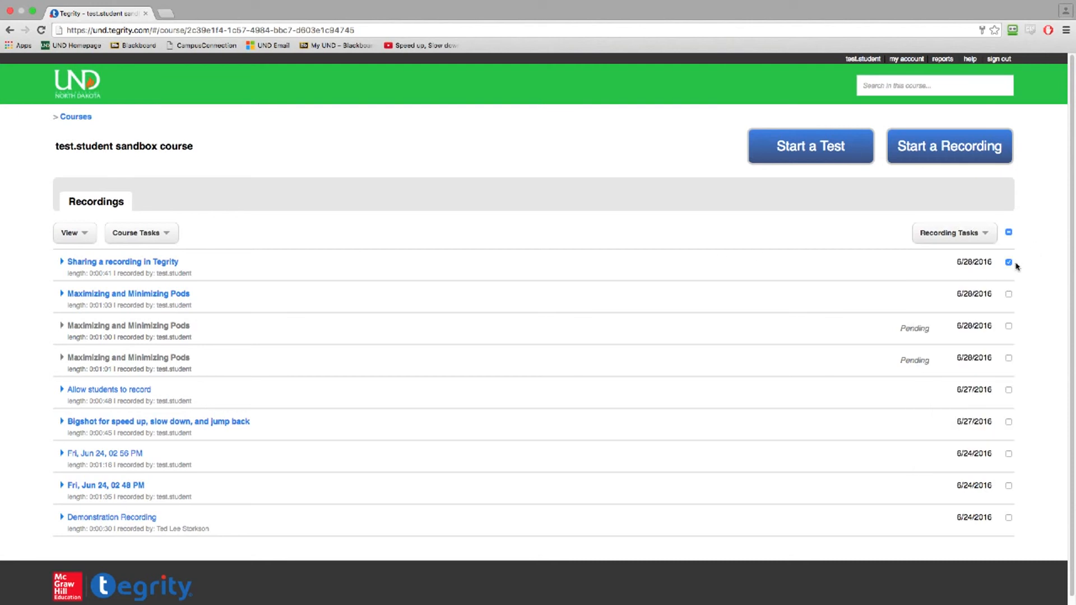
click(953, 233)
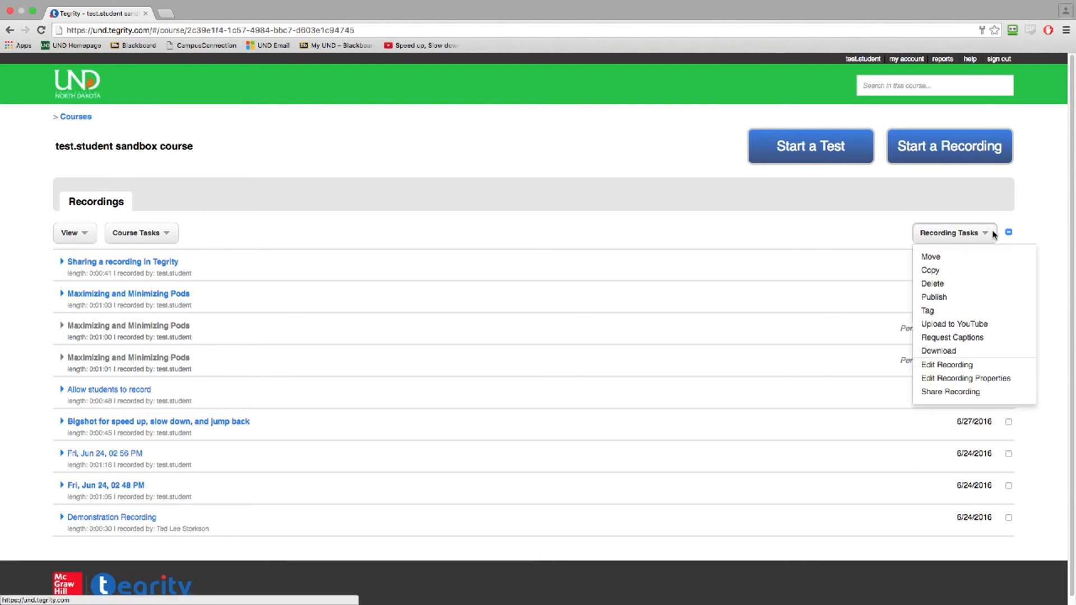
Choose Move and select CILT Student Employees as the destination course
click(931, 255)
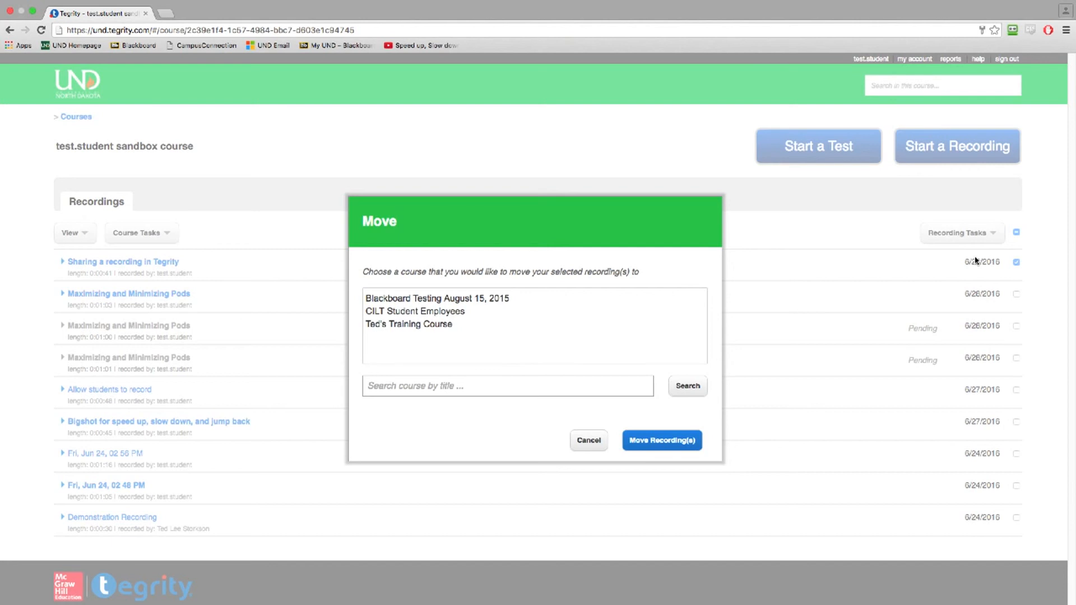
mouse_move(691, 306)
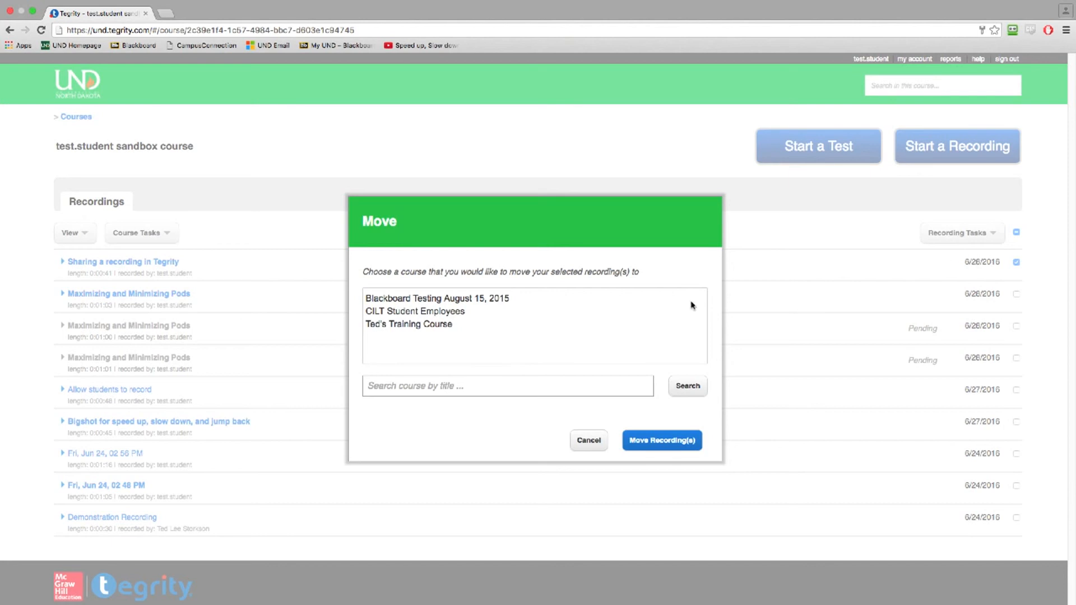
mouse_move(593, 350)
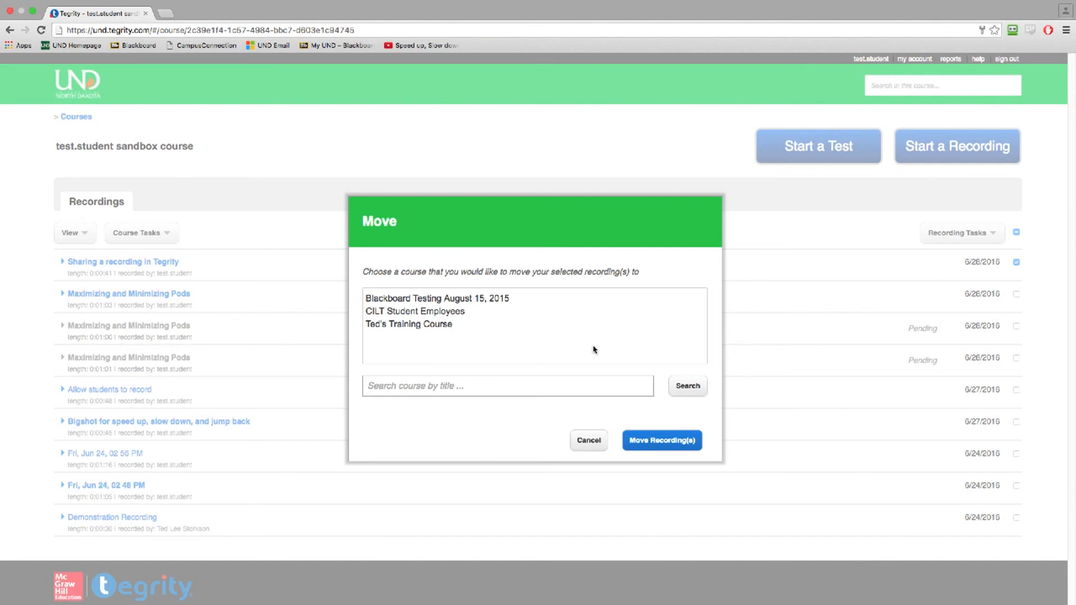
click(414, 311)
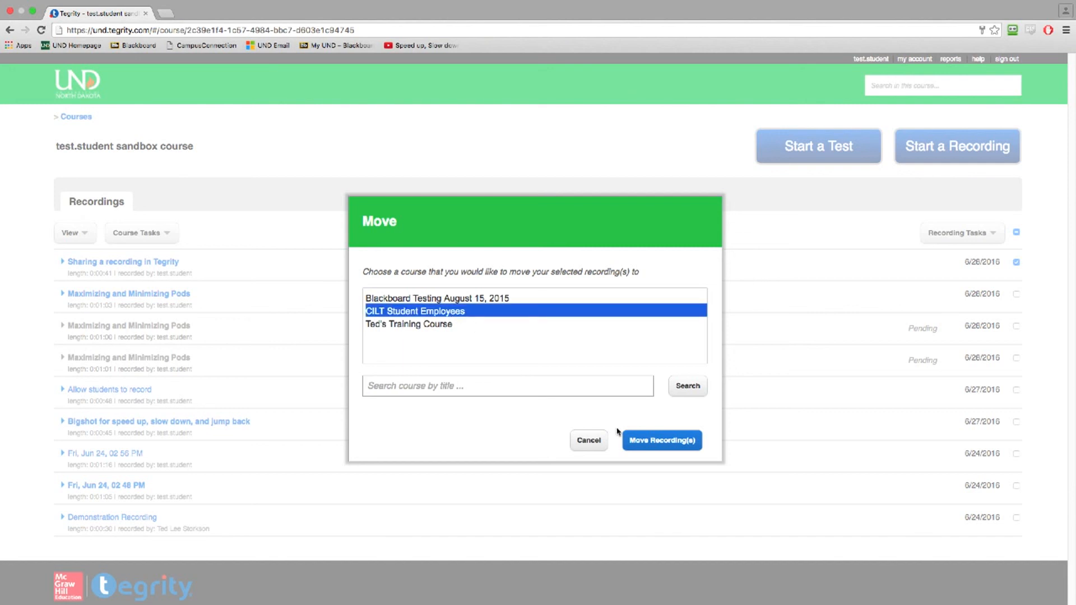
Confirm Move Recording(s) and acknowledge the Success message so the recording shows 'Being moved from'
click(661, 439)
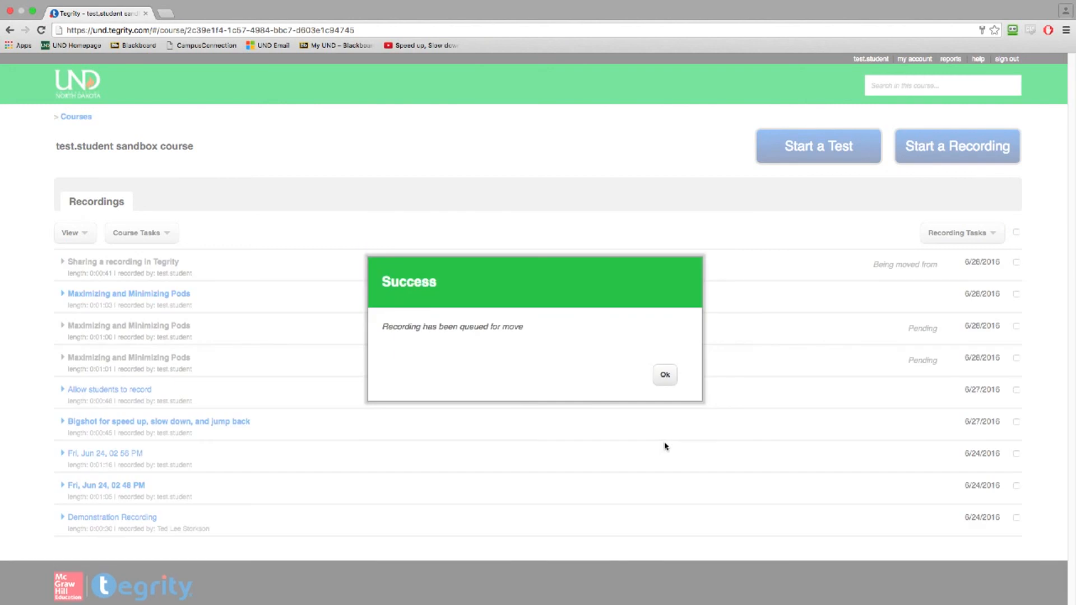
mouse_move(472, 331)
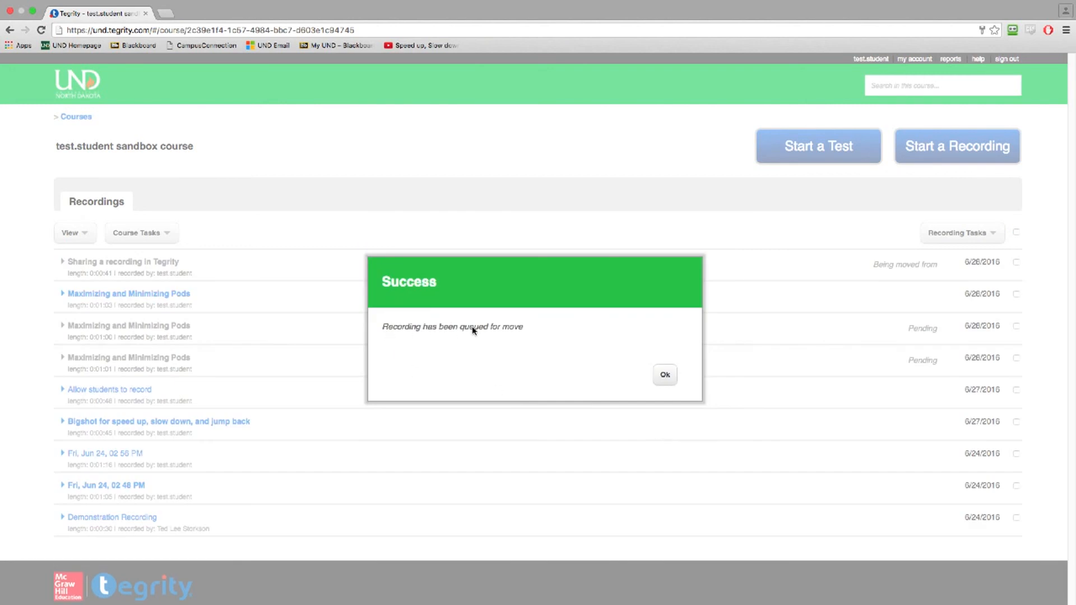
click(662, 374)
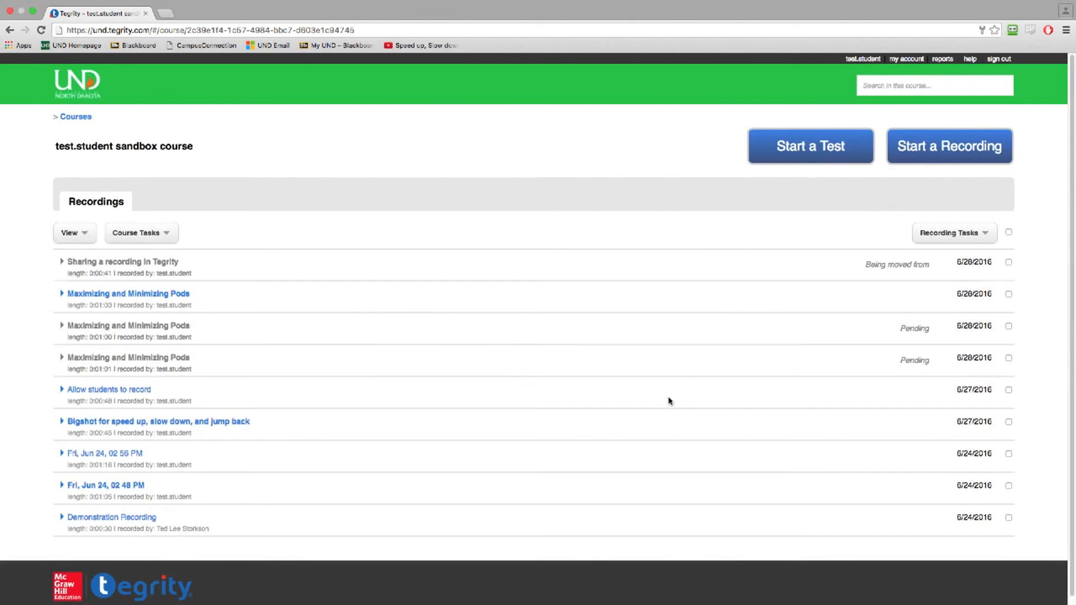